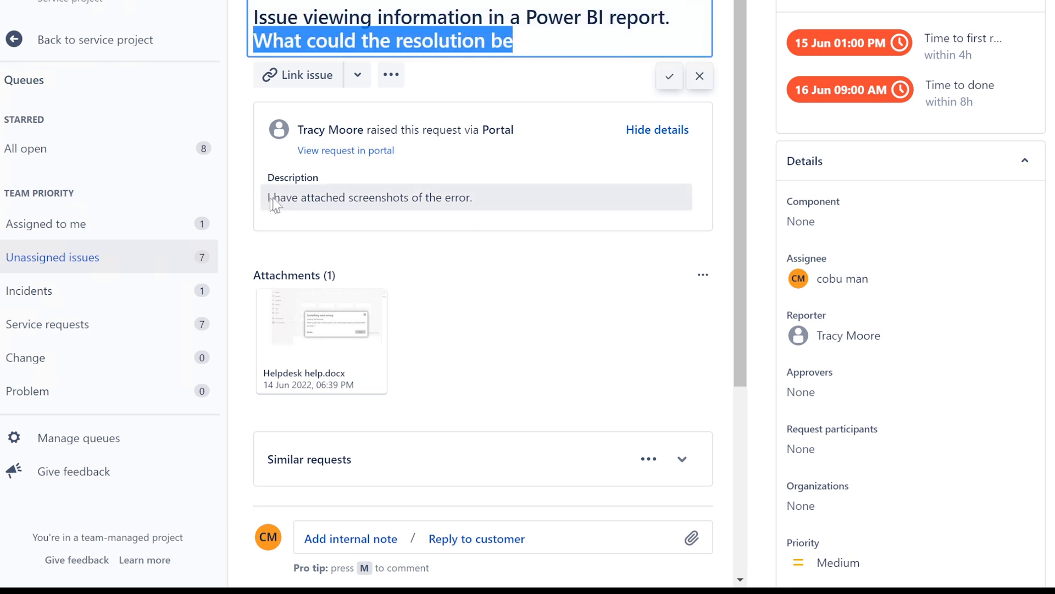
# Step: Review the customer's description sentence and the surrounding ticket details
pyautogui.tripleClick(369, 197)
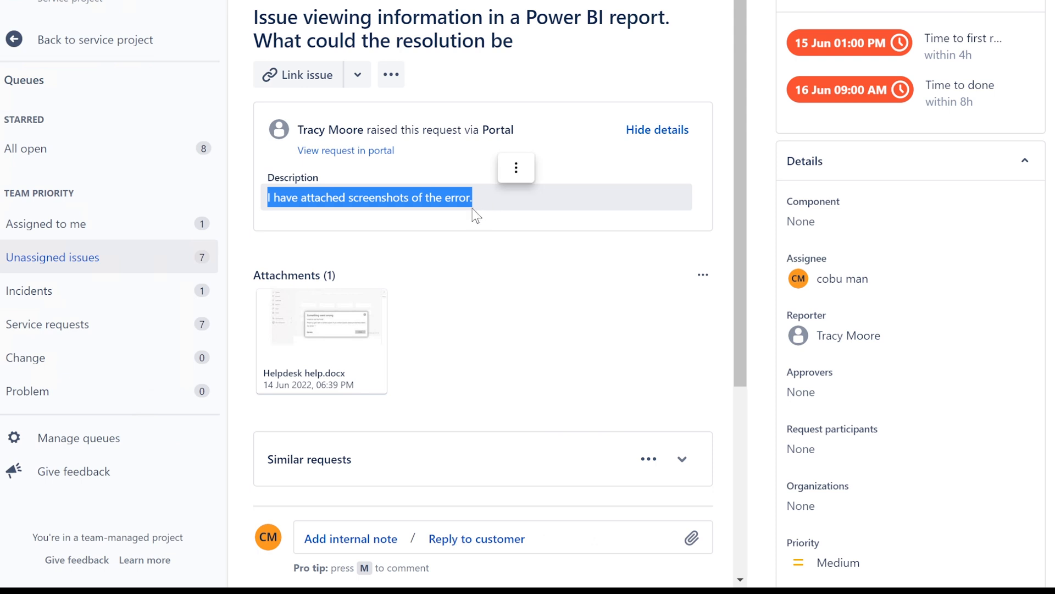
pyautogui.scroll(-3)
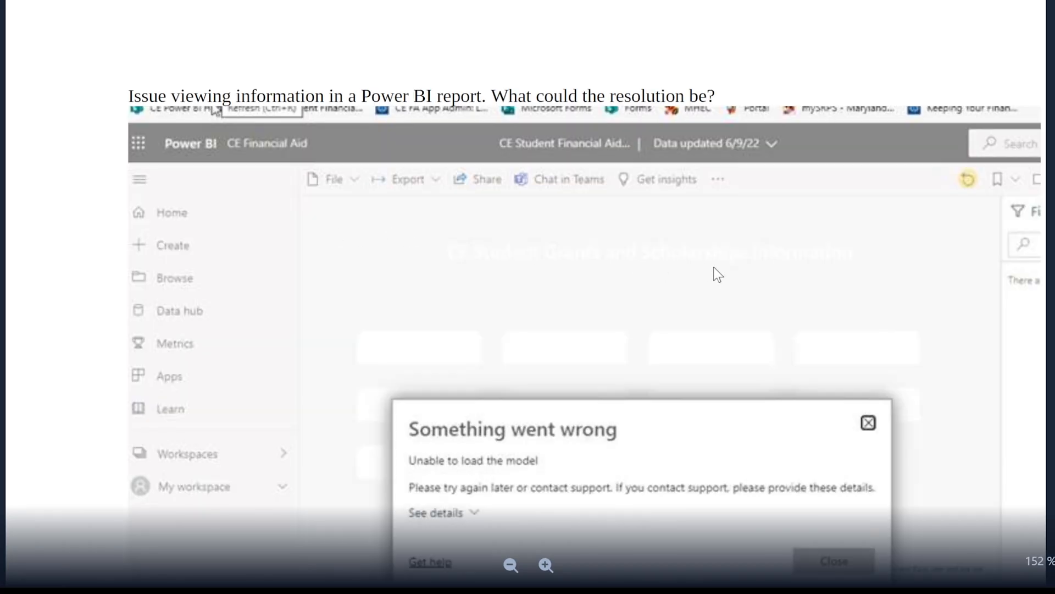
pyautogui.scroll(3)
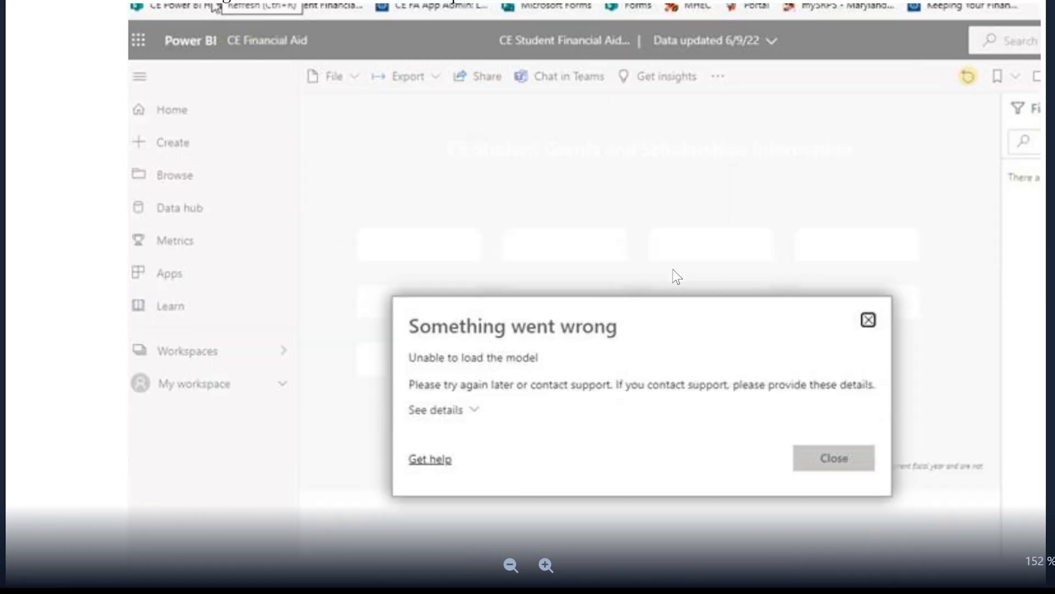
pyautogui.scroll(3)
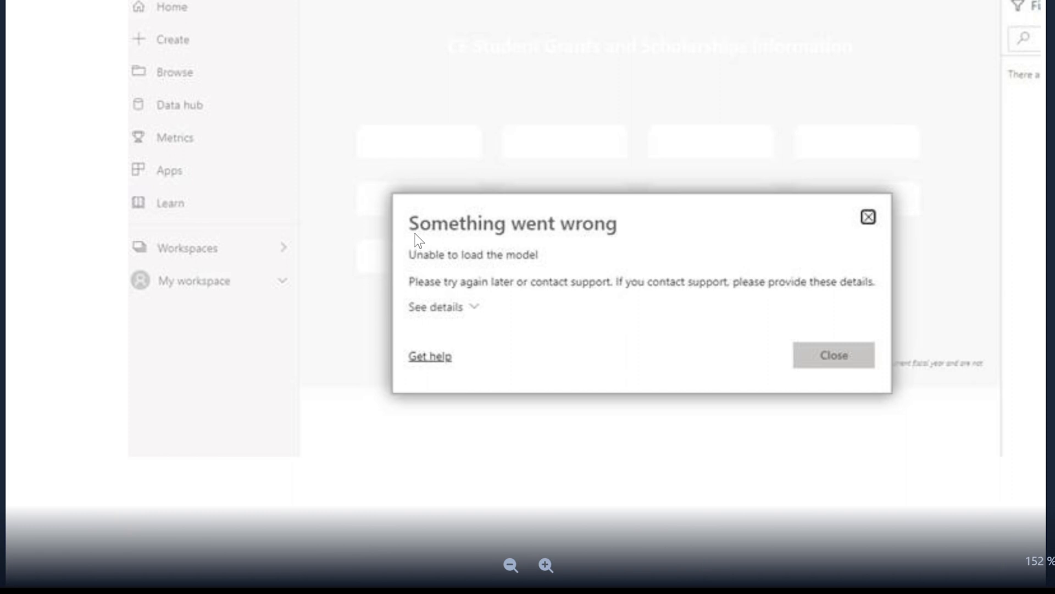
pyautogui.moveTo(555, 272)
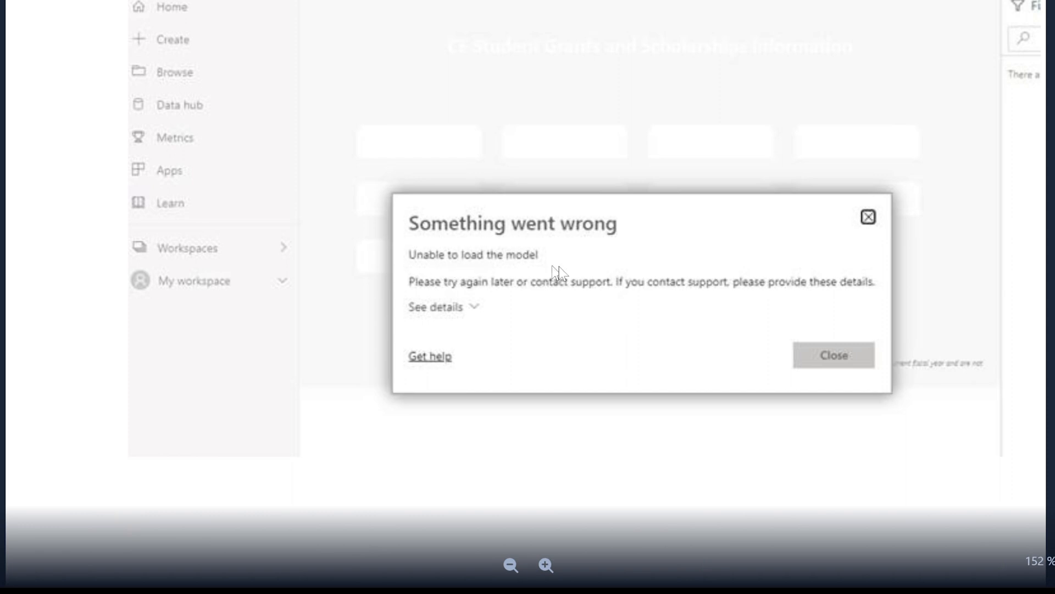
pyautogui.moveTo(606, 299)
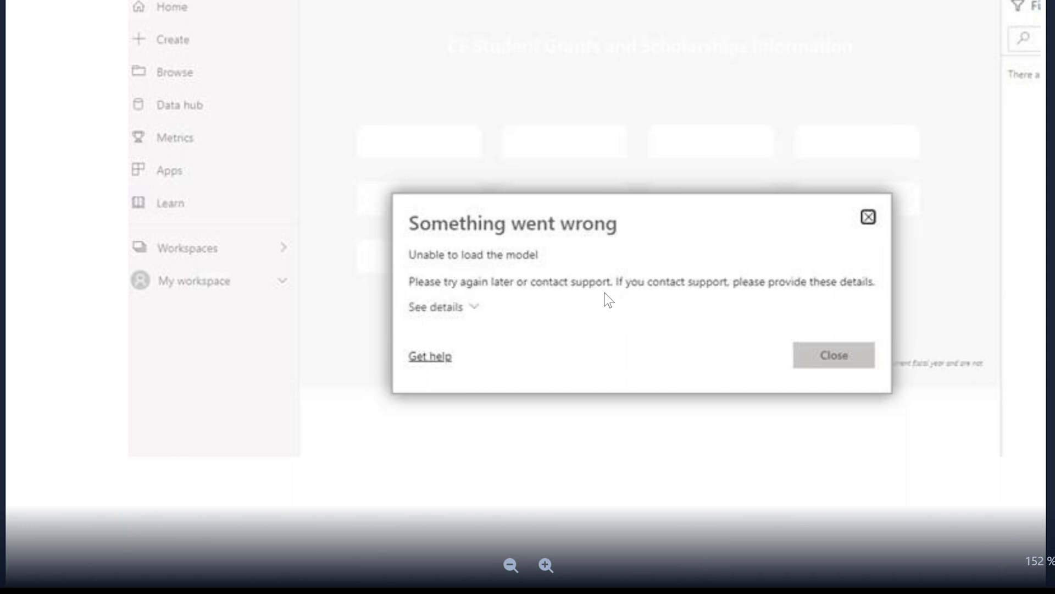
pyautogui.moveTo(751, 290)
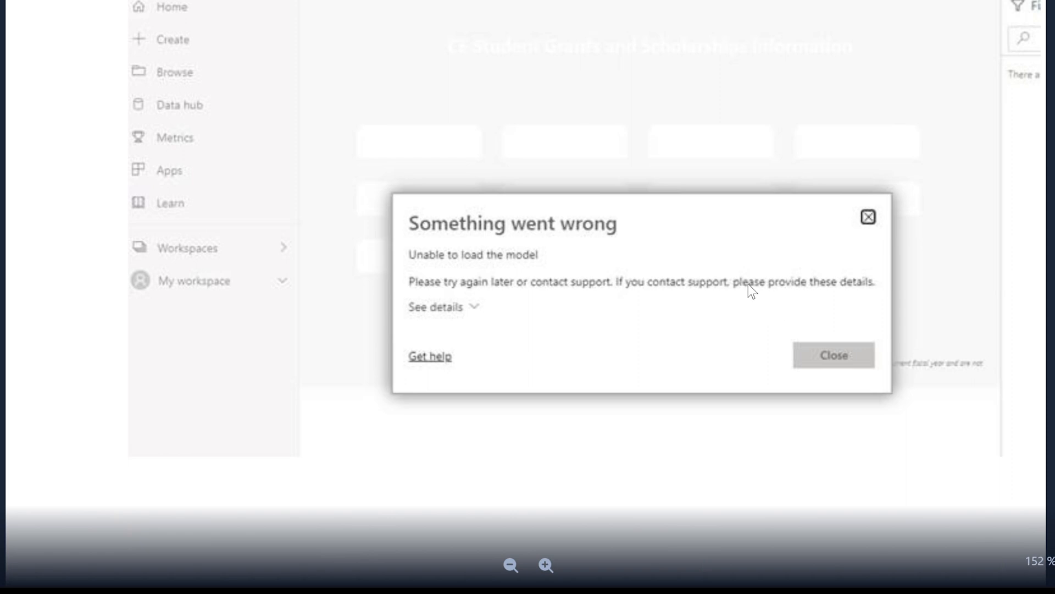
pyautogui.moveTo(467, 316)
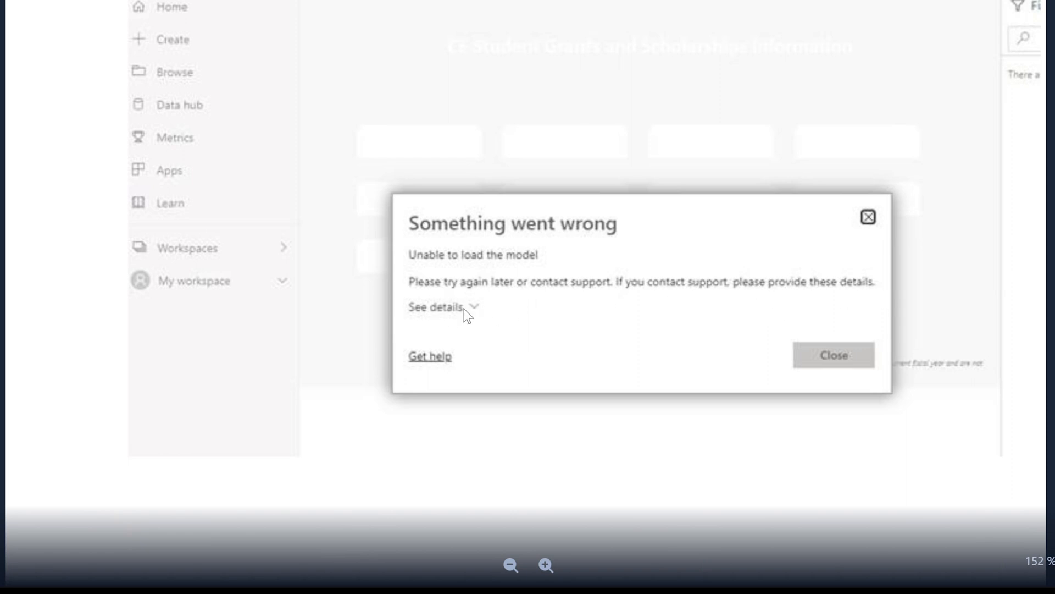
pyautogui.scroll(3)
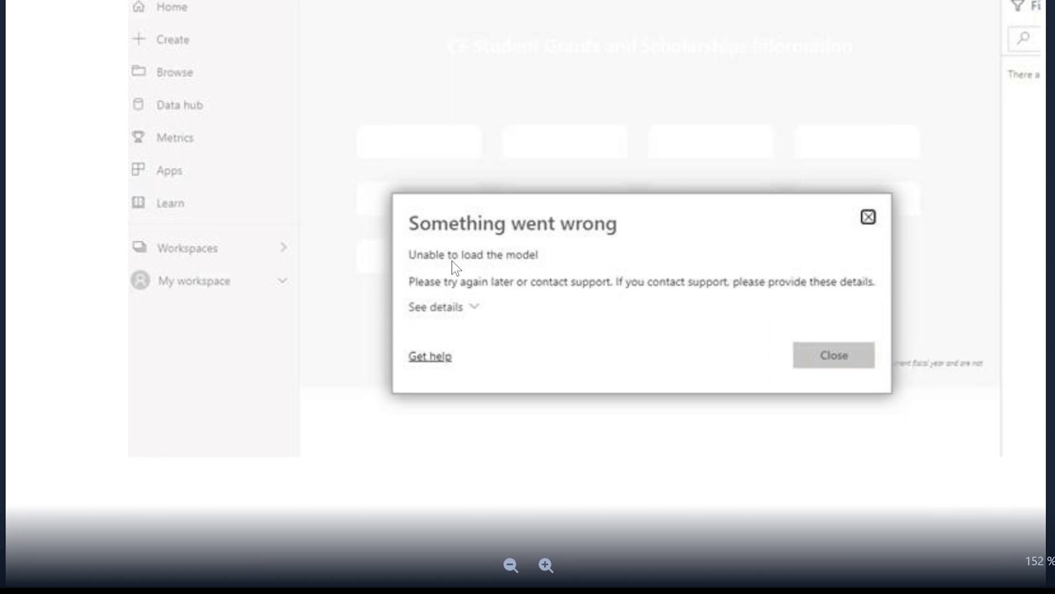
pyautogui.moveTo(514, 275)
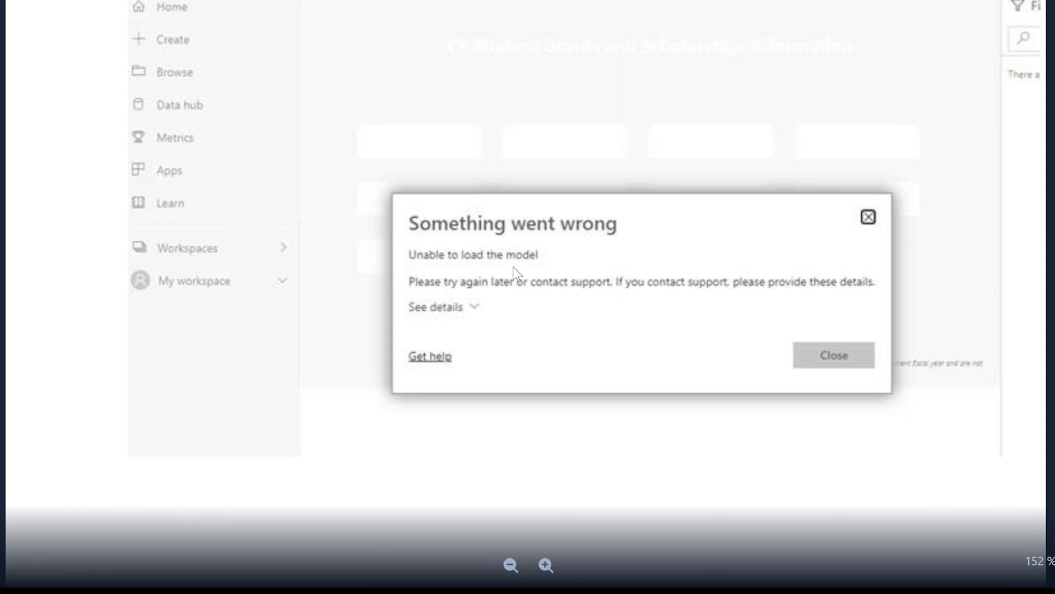
pyautogui.moveTo(522, 262)
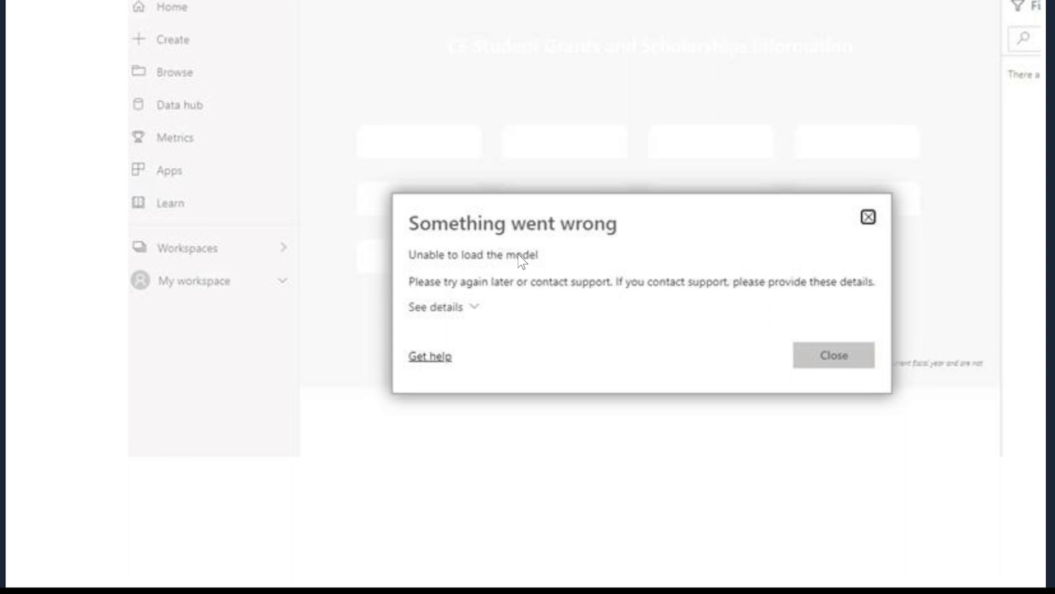
pyautogui.moveTo(546, 173)
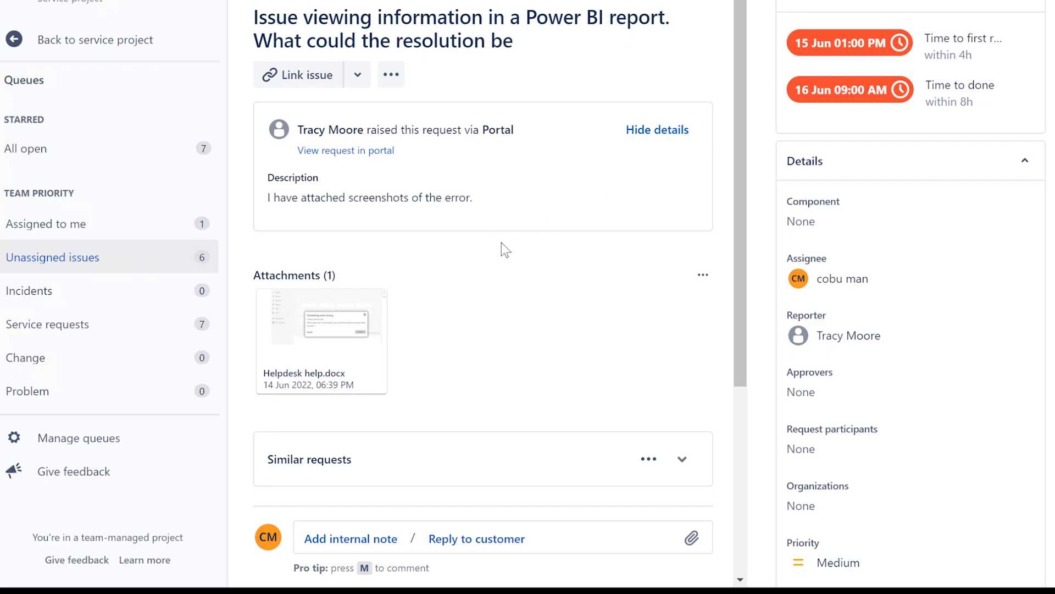
# Step: Start a Reply to customer comment under the ticket's Activity section
pyautogui.scroll(-3)
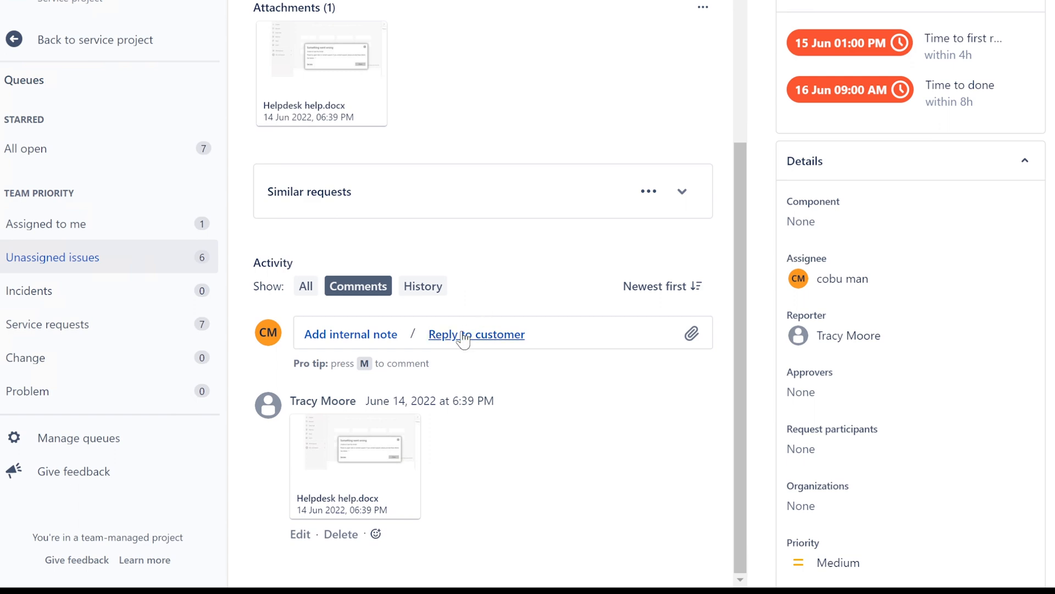
pyautogui.click(476, 334)
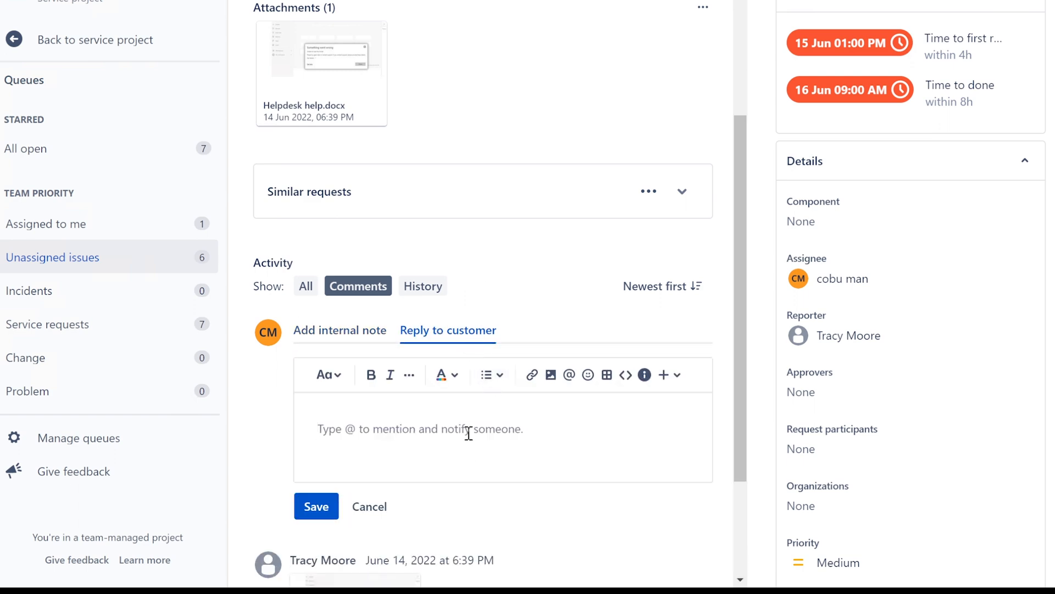
pyautogui.scroll(-3)
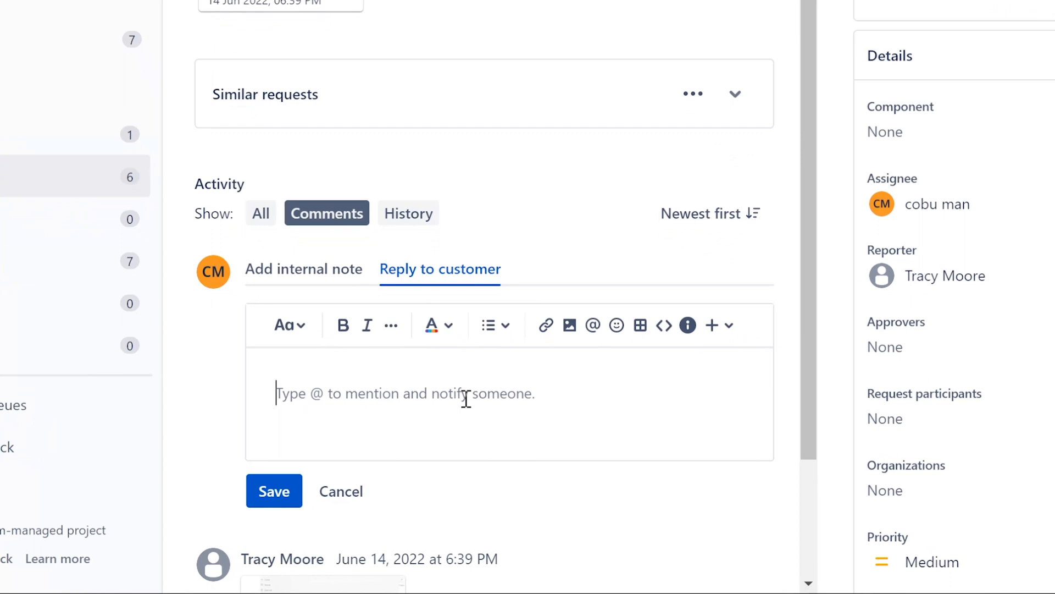
# Step: Write 'Hello Tracy,' and that the issue is related to being able to view the reports
pyautogui.write('Hello Tr')
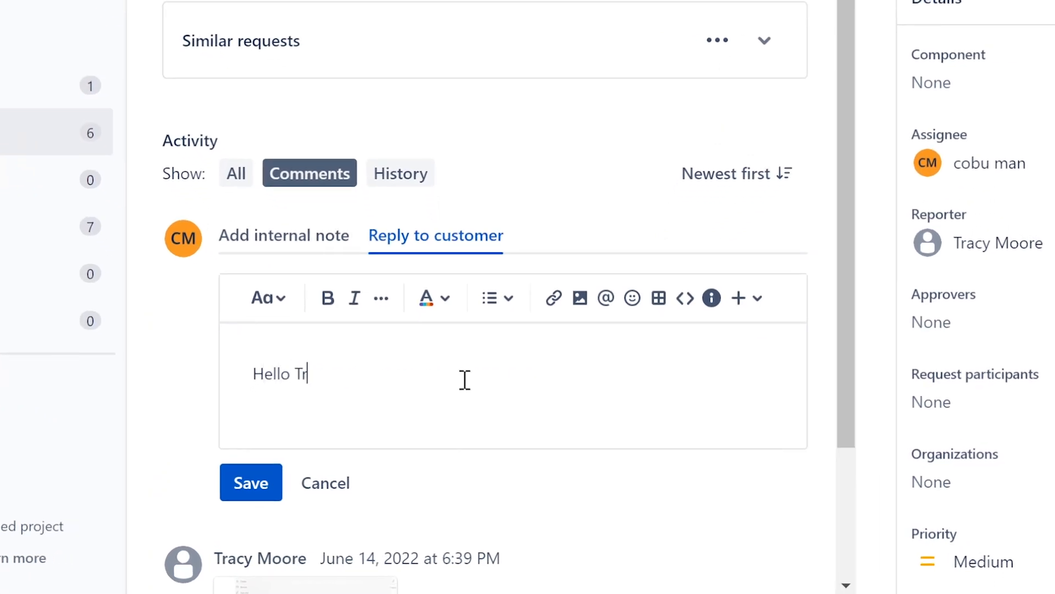
pyautogui.write('acy,')
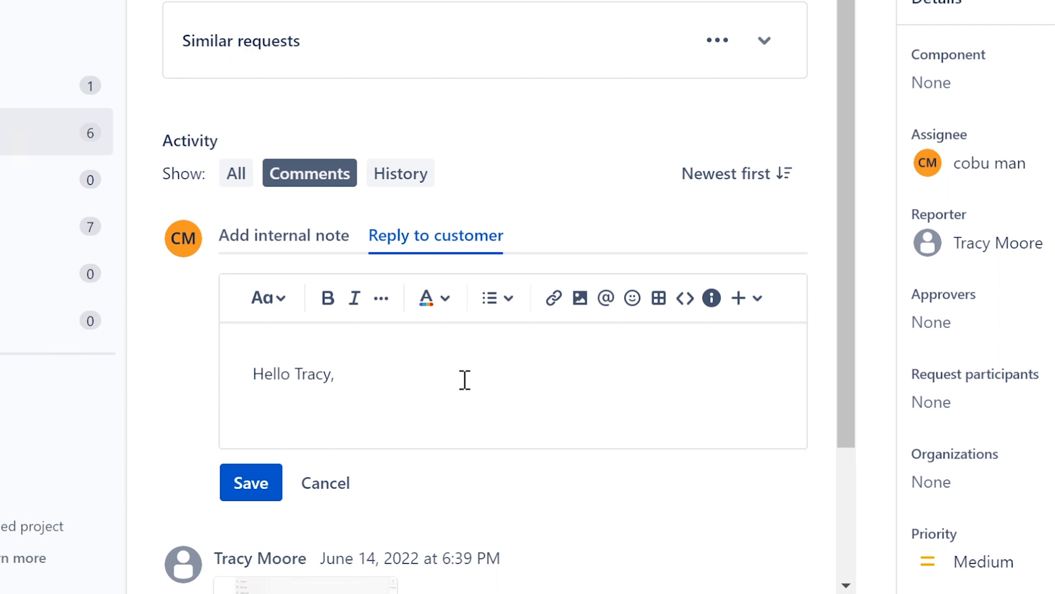
pyautogui.write('I think t')
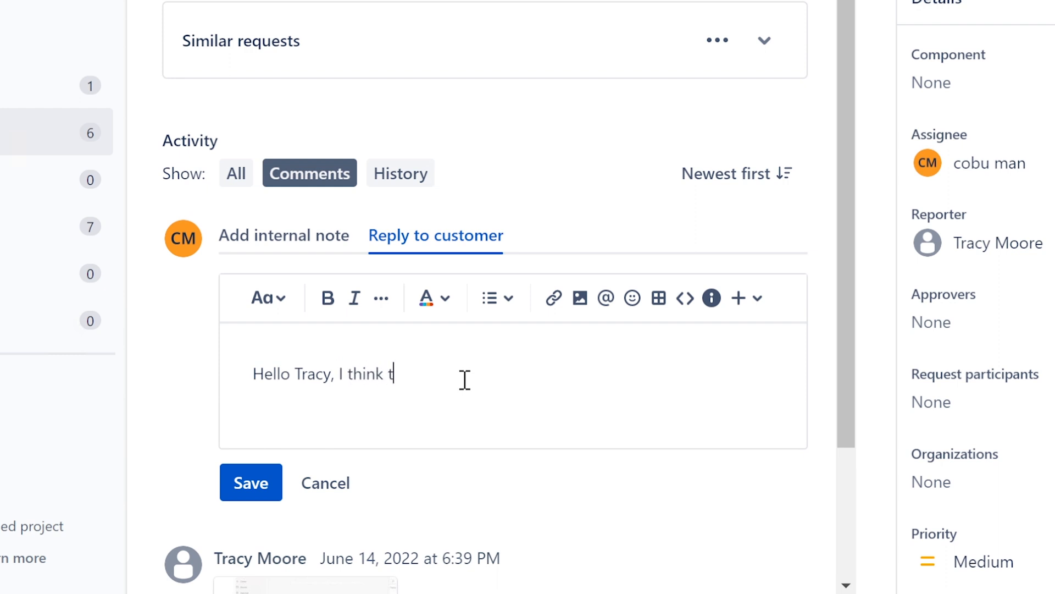
pyautogui.write('his issue is re')
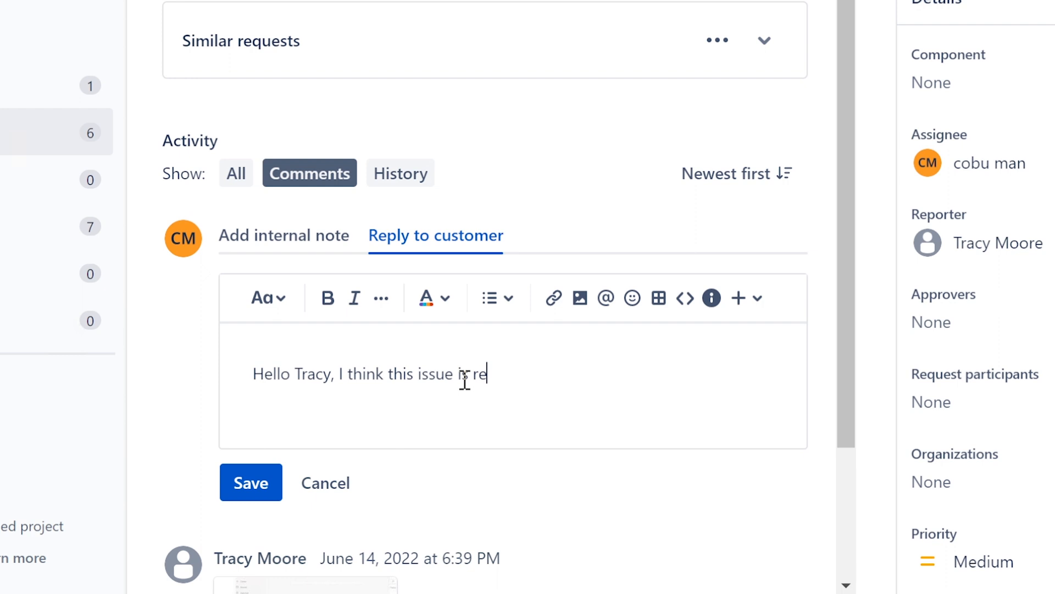
pyautogui.write('lated to')
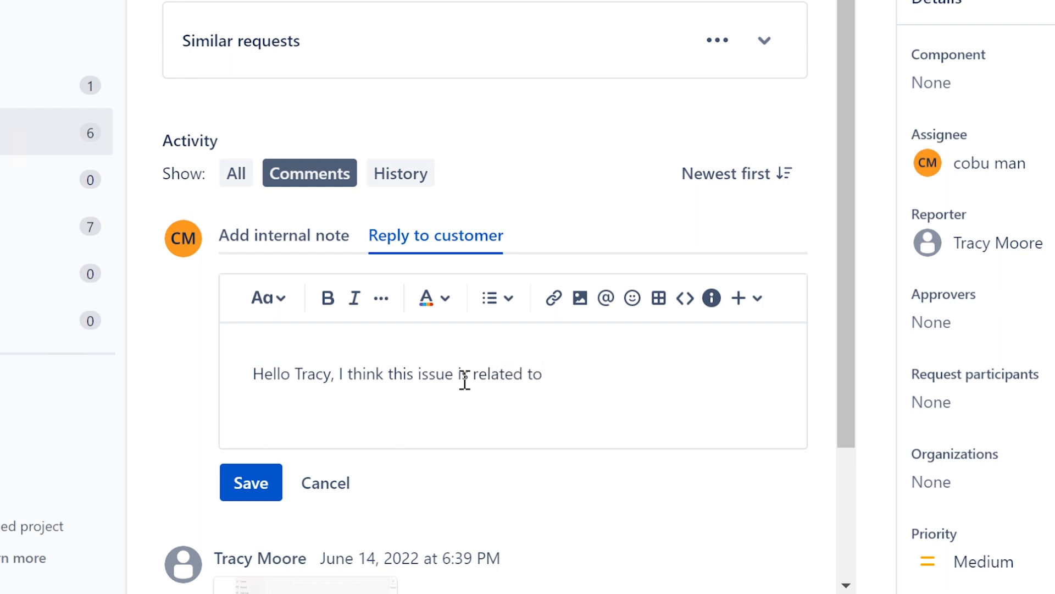
pyautogui.write('being able to vie')
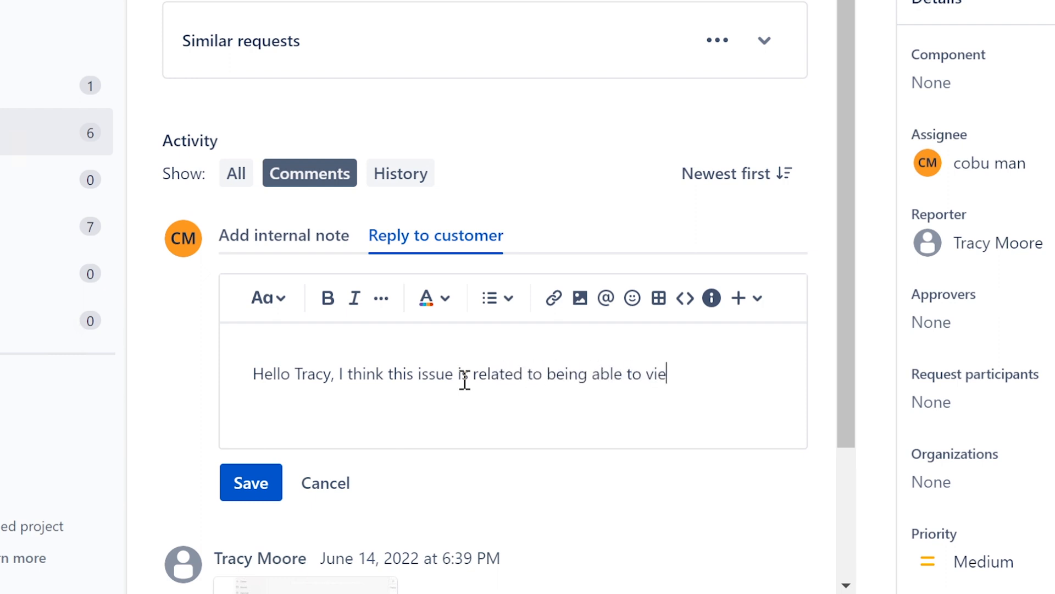
pyautogui.write('w the reports')
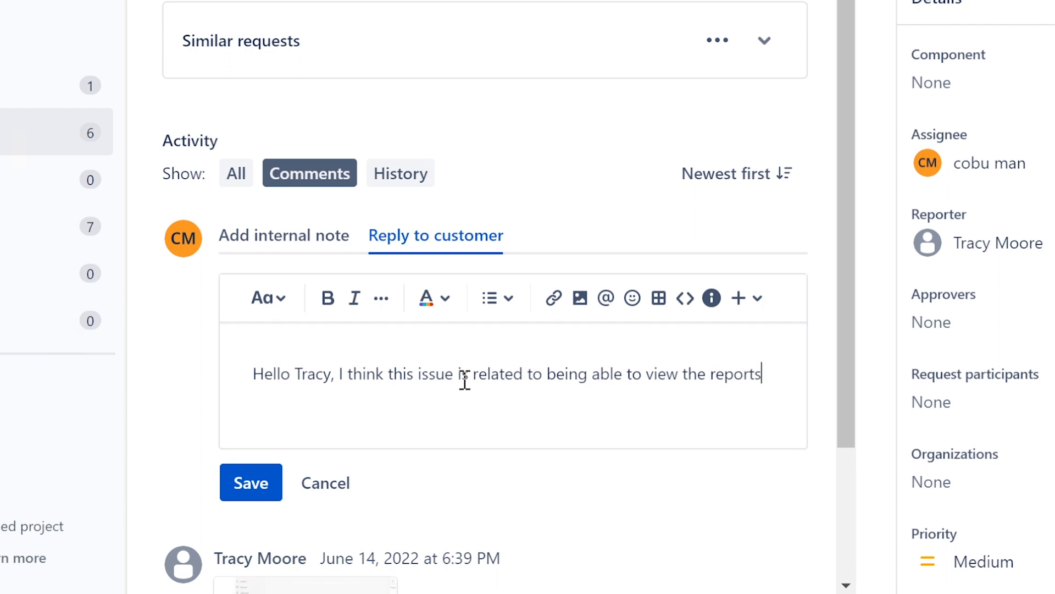
pyautogui.write('.')
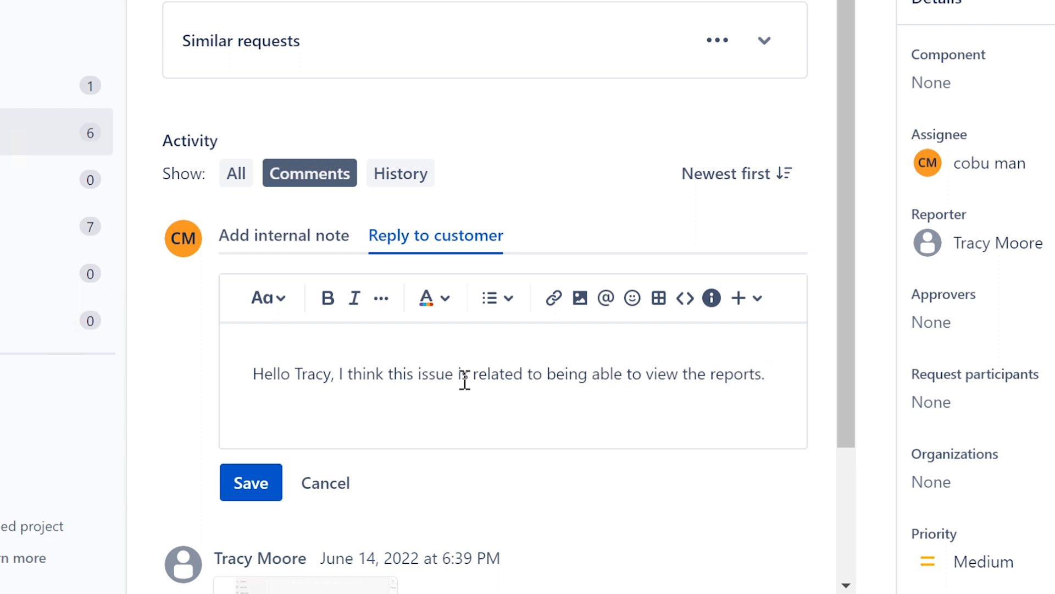
pyautogui.click(767, 373)
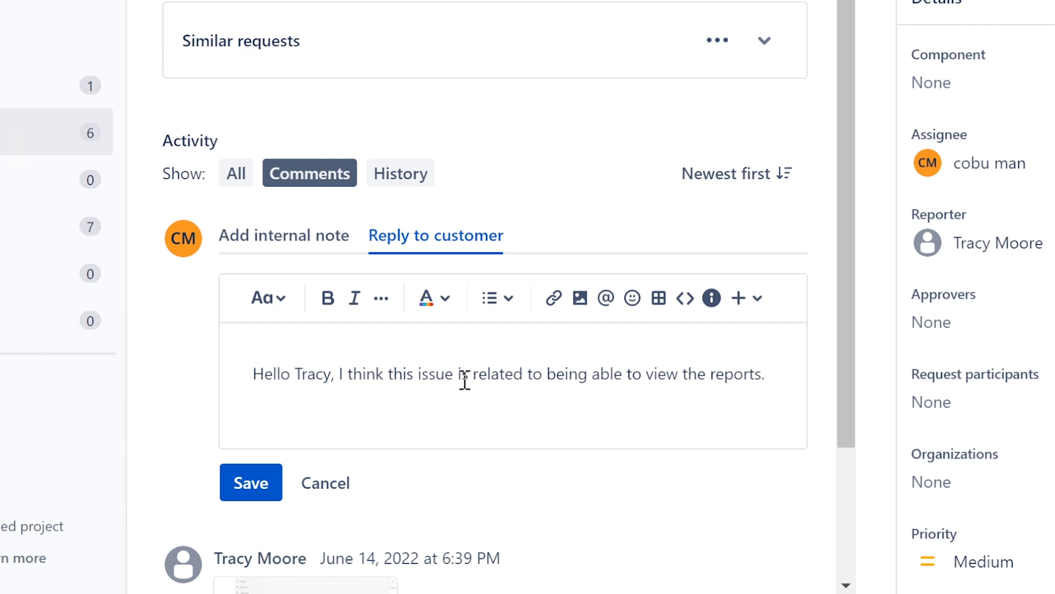
# Step: Add that the person sharing the report must adjust permission settings so she can view it, accepting the 'permission' spelling fix
pyautogui.write('Per')
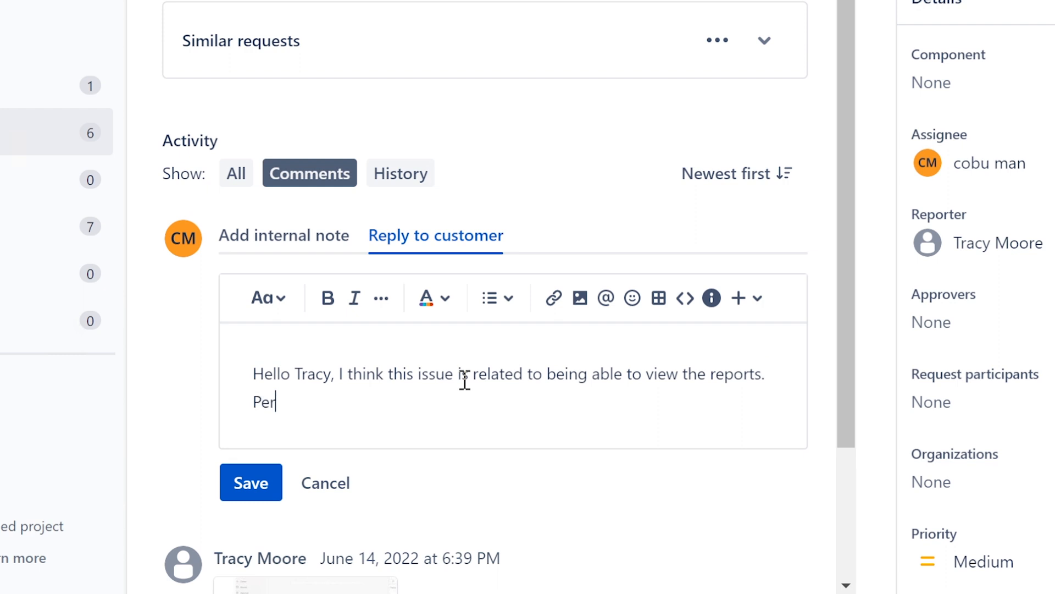
pyautogui.write('son sharing th e')
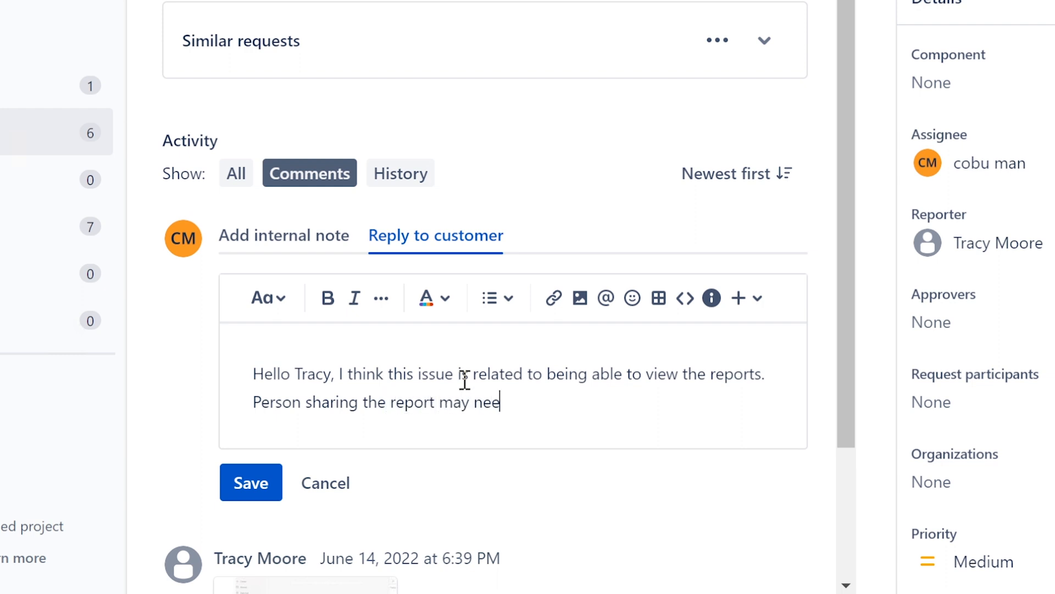
pyautogui.write('d to a')
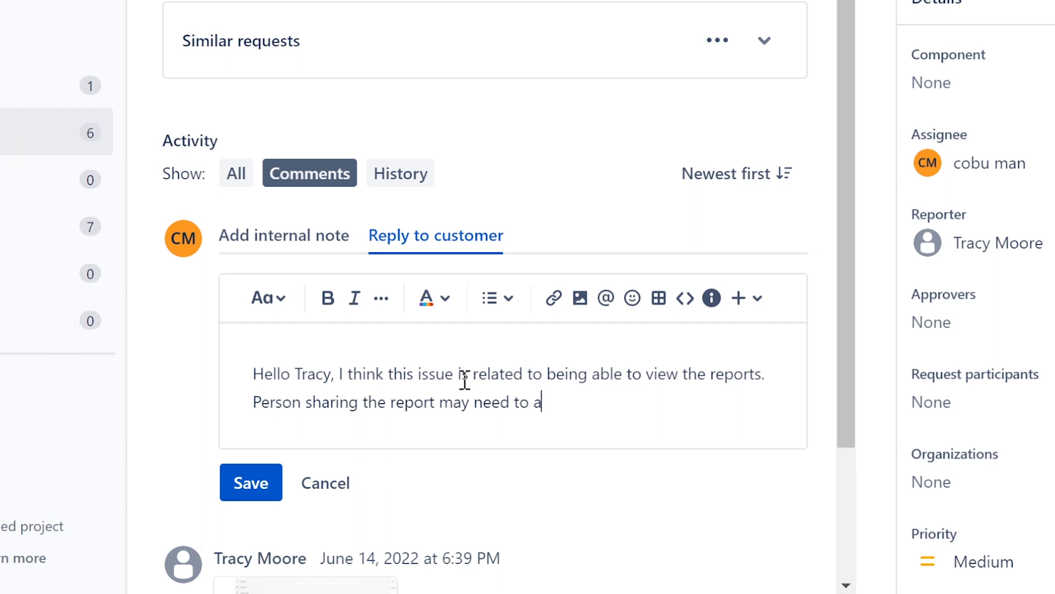
pyautogui.write('djust some per')
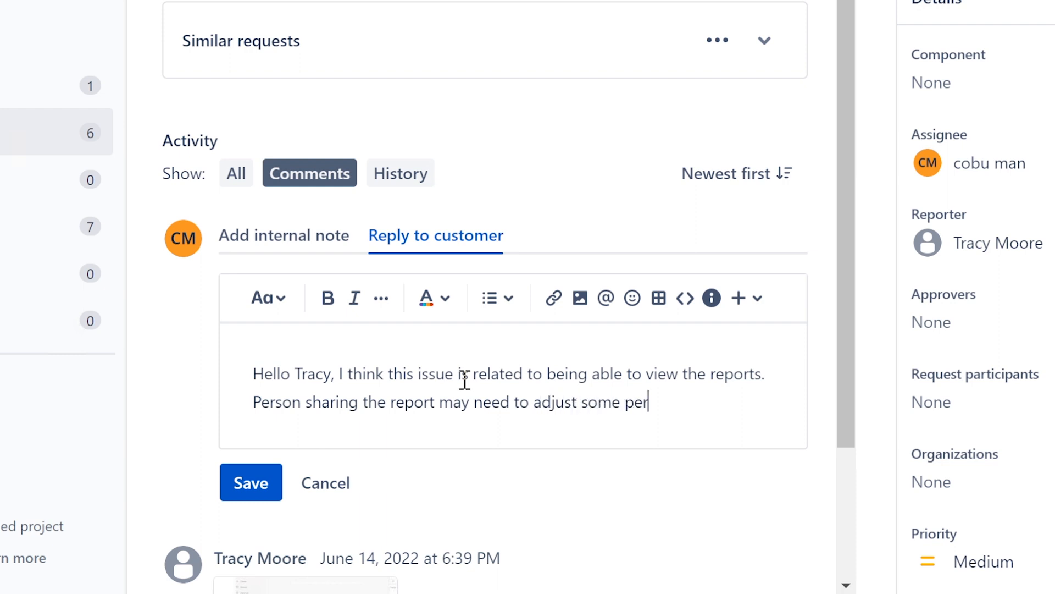
pyautogui.write('smissions')
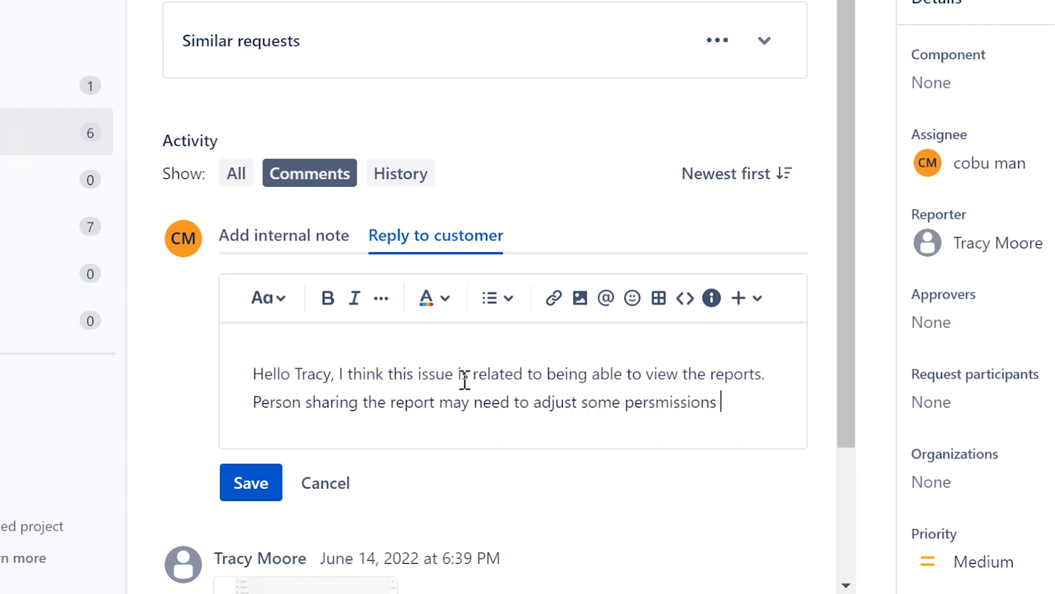
pyautogui.write('settings')
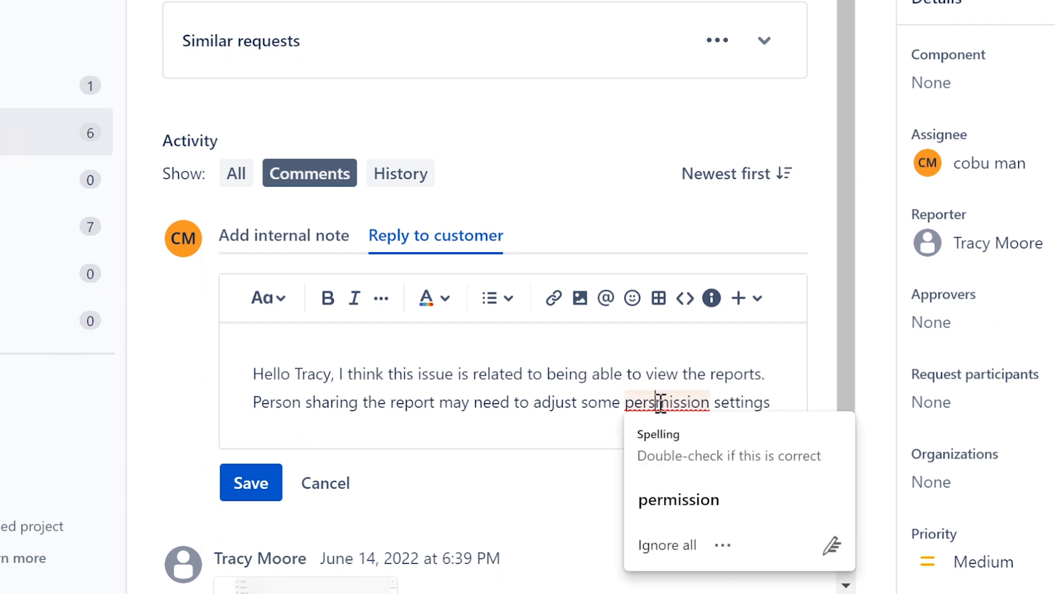
pyautogui.click(678, 499)
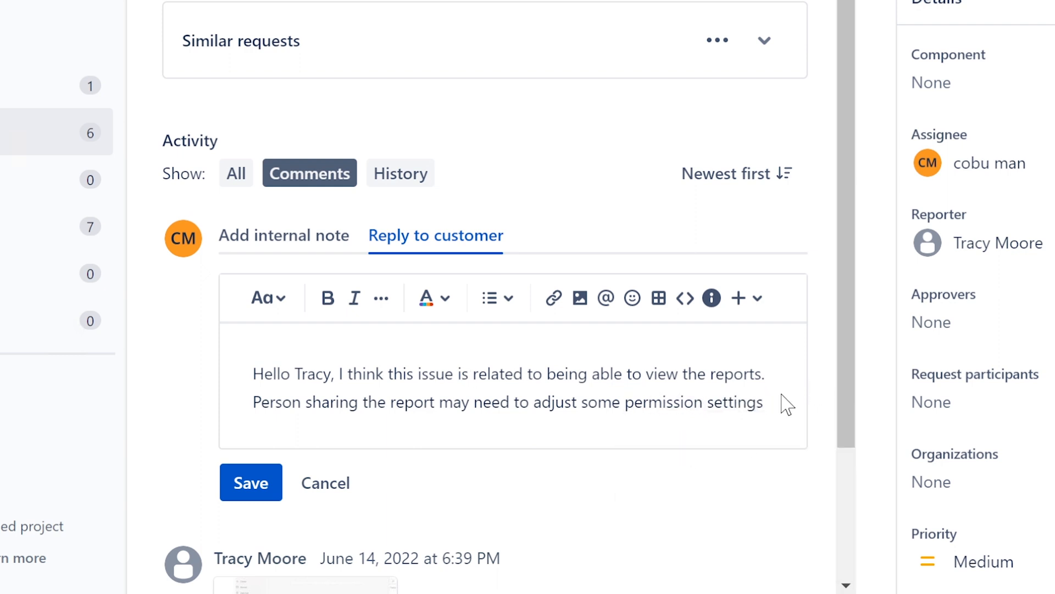
pyautogui.write('so that you c')
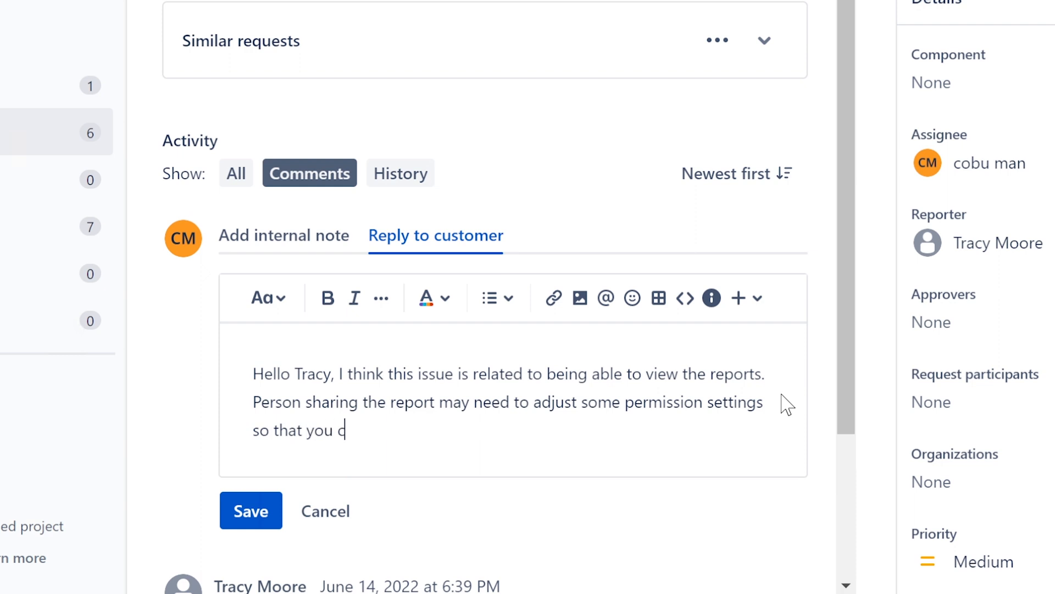
pyautogui.write('an view it')
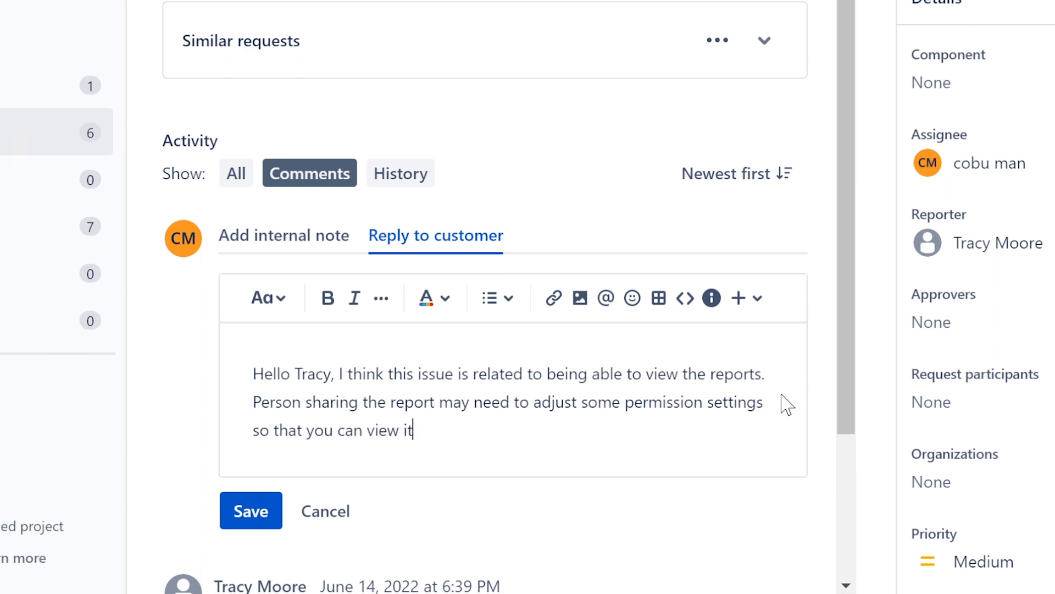
pyautogui.write('. In this case')
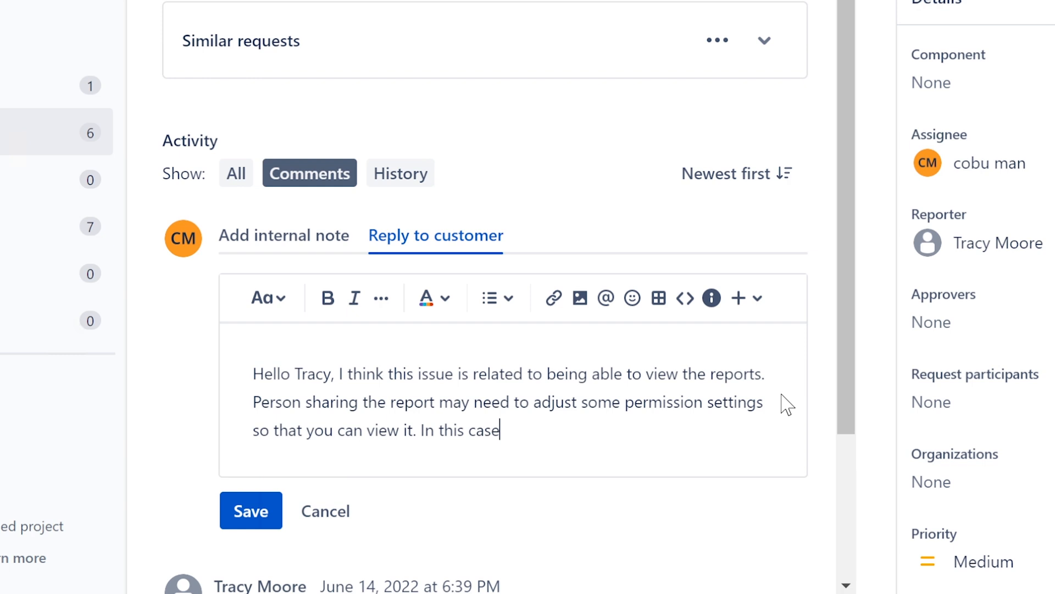
# Step: Explain that in this case "model" is referring to the report itself
pyautogui.write('"')
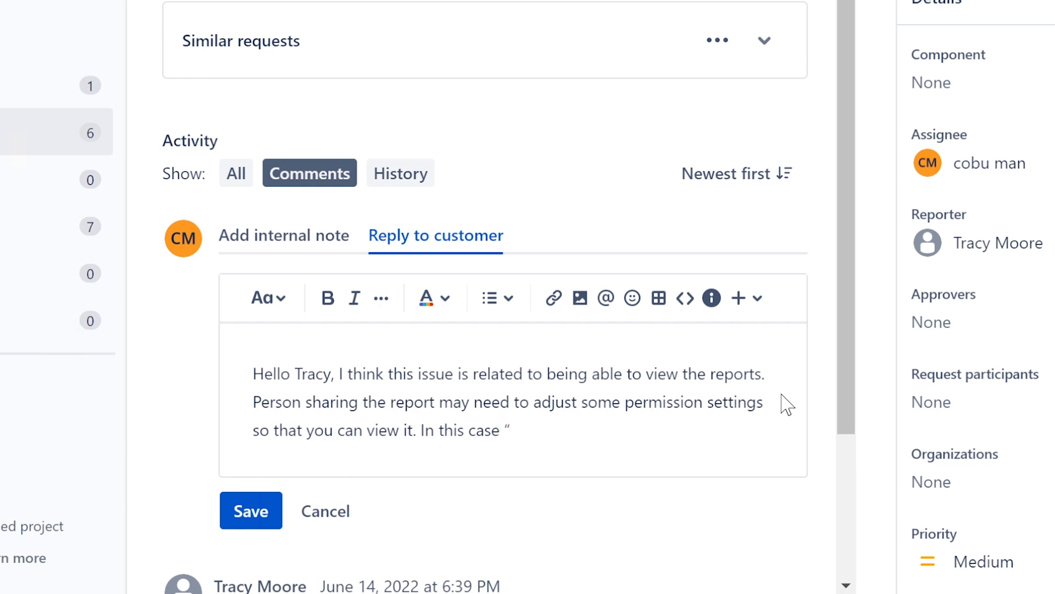
pyautogui.write('model”')
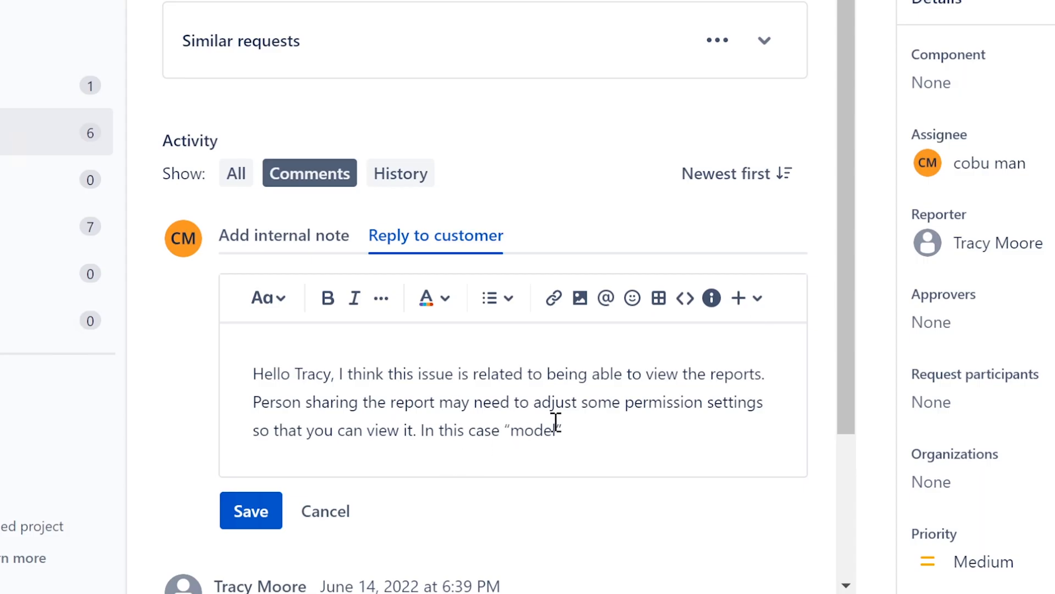
pyautogui.write('is')
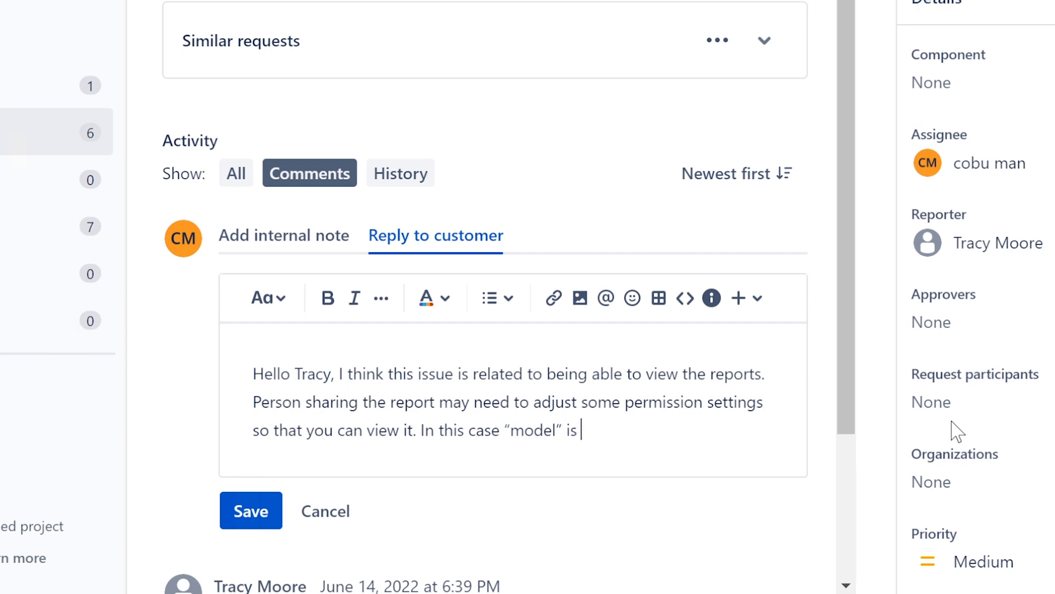
pyautogui.write('referring t')
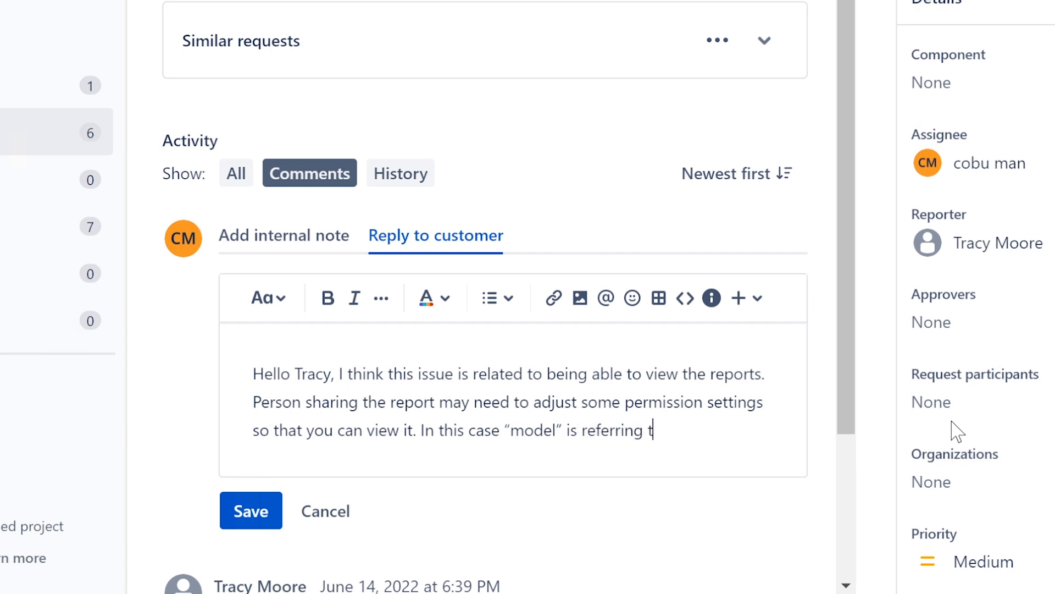
pyautogui.write('o the repor')
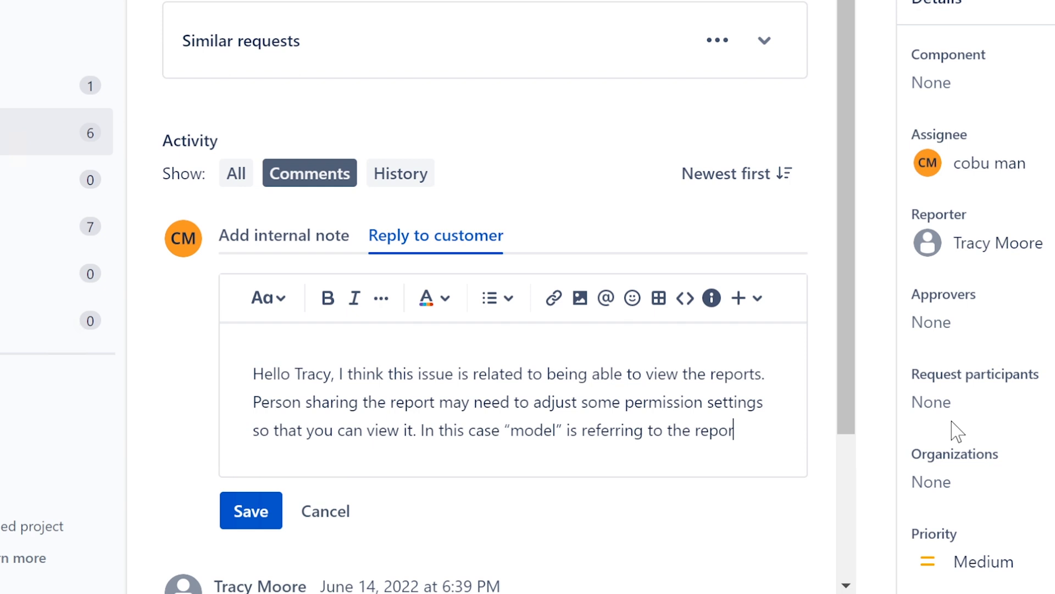
pyautogui.write('its')
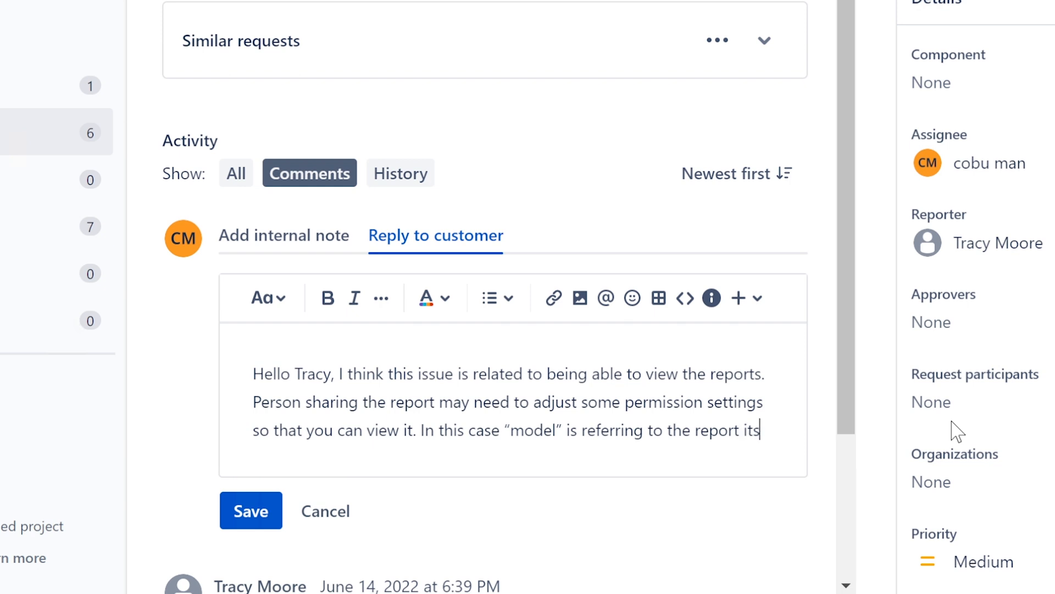
pyautogui.write('elf.')
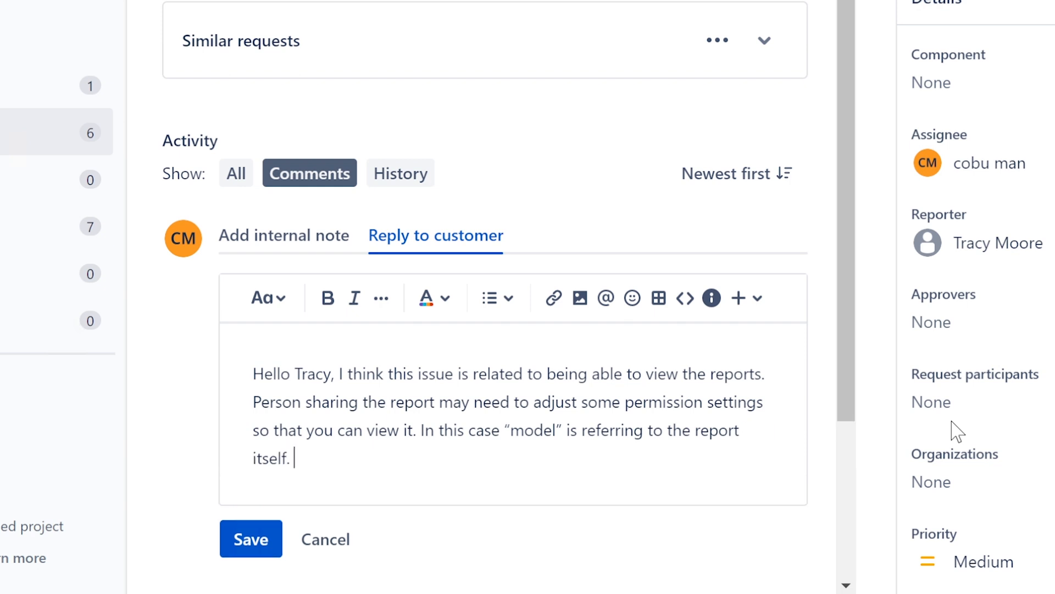
# Step: Close with 'Please let me know if that worked. Ervin' and switch to the Unassigned issues queue
pyautogui.write('Please let me')
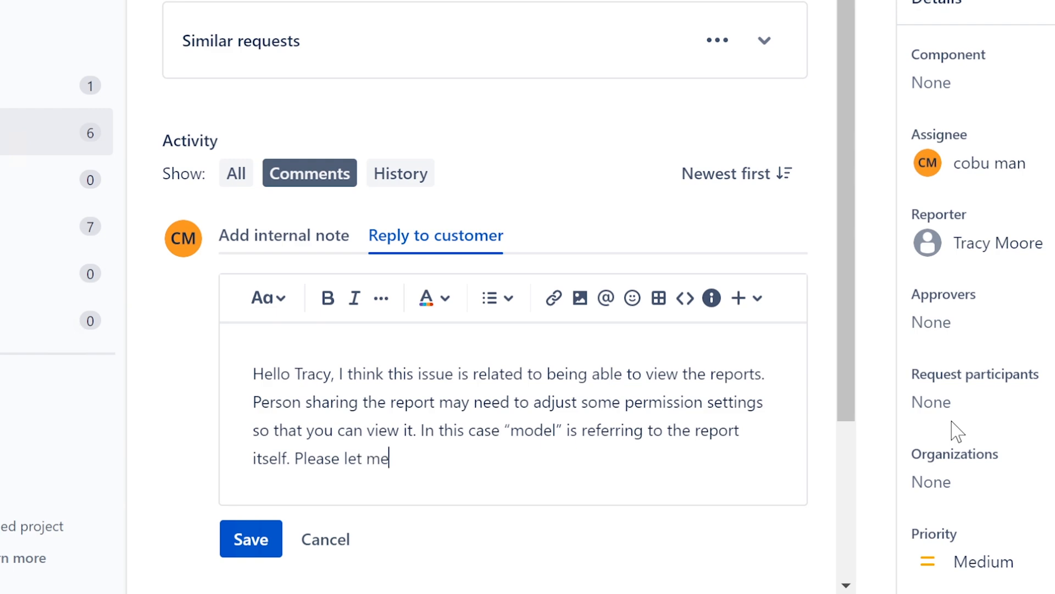
pyautogui.write('know if the')
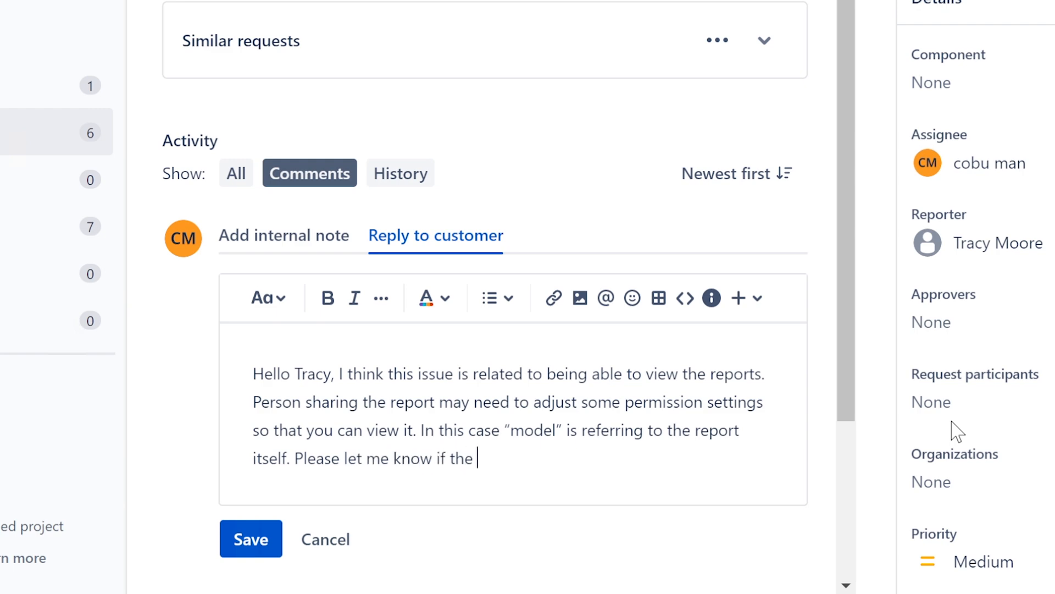
pyautogui.write('worked. Ervin')
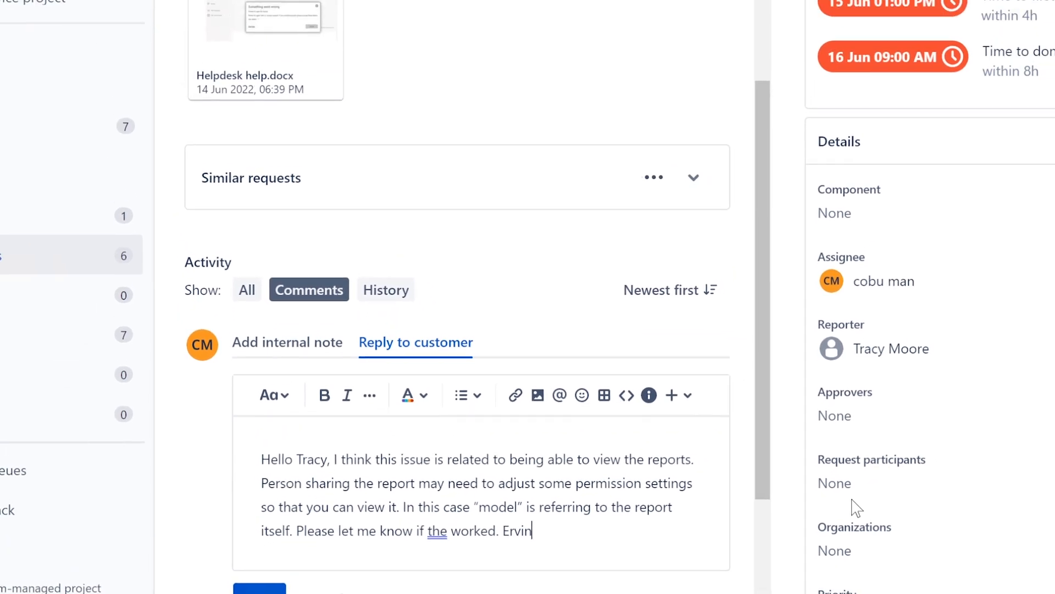
pyautogui.scroll(3)
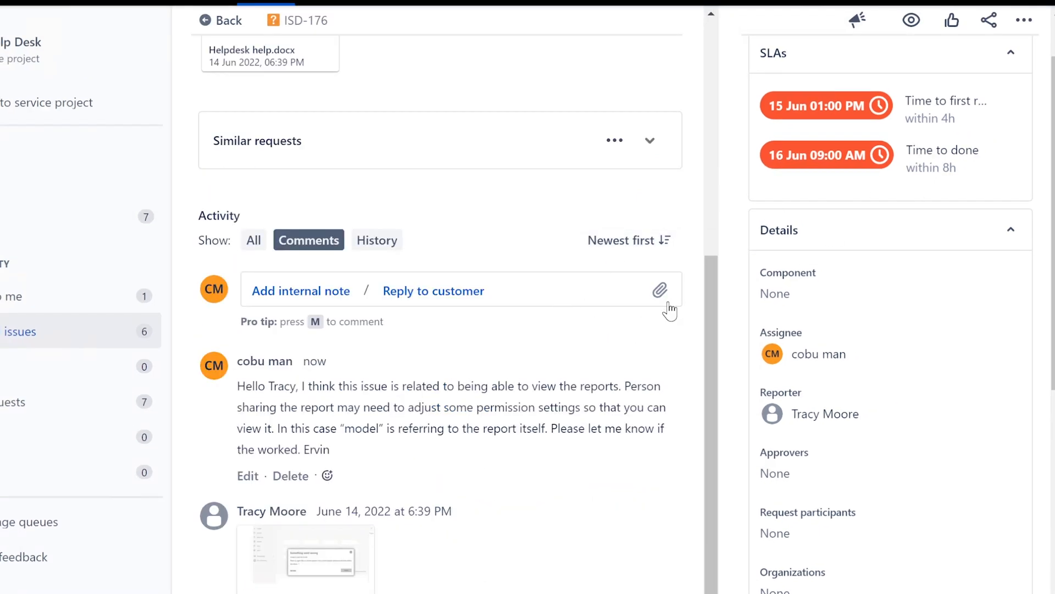
pyautogui.scroll(3)
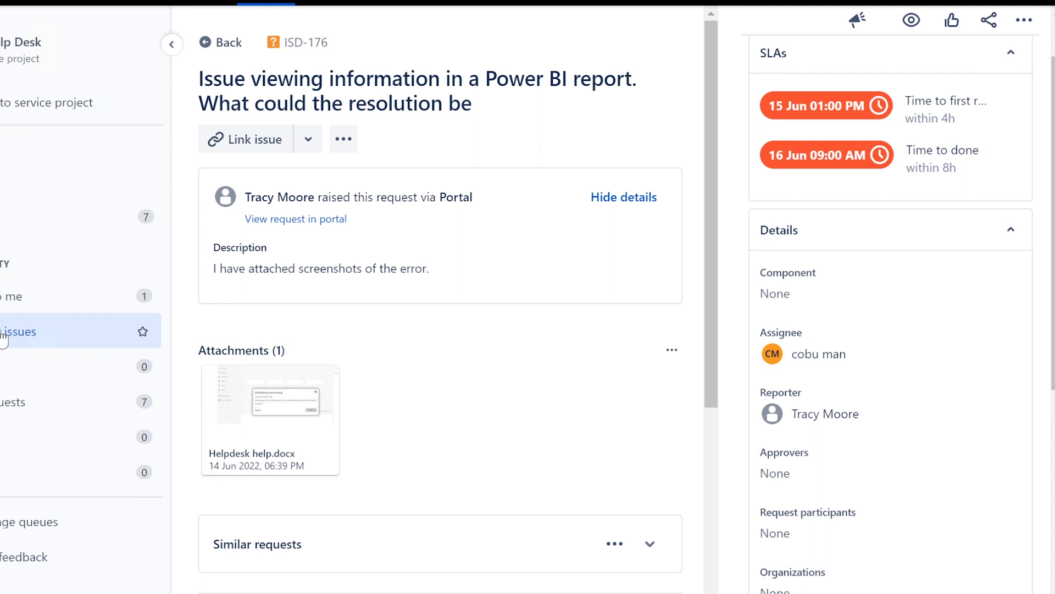
pyautogui.click(20, 331)
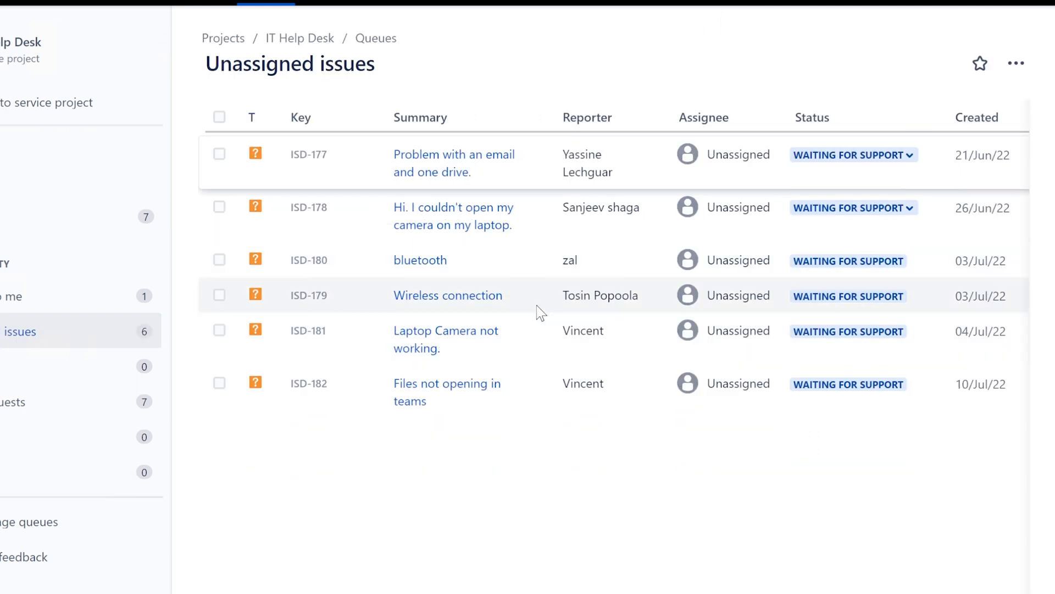
pyautogui.moveTo(454, 163)
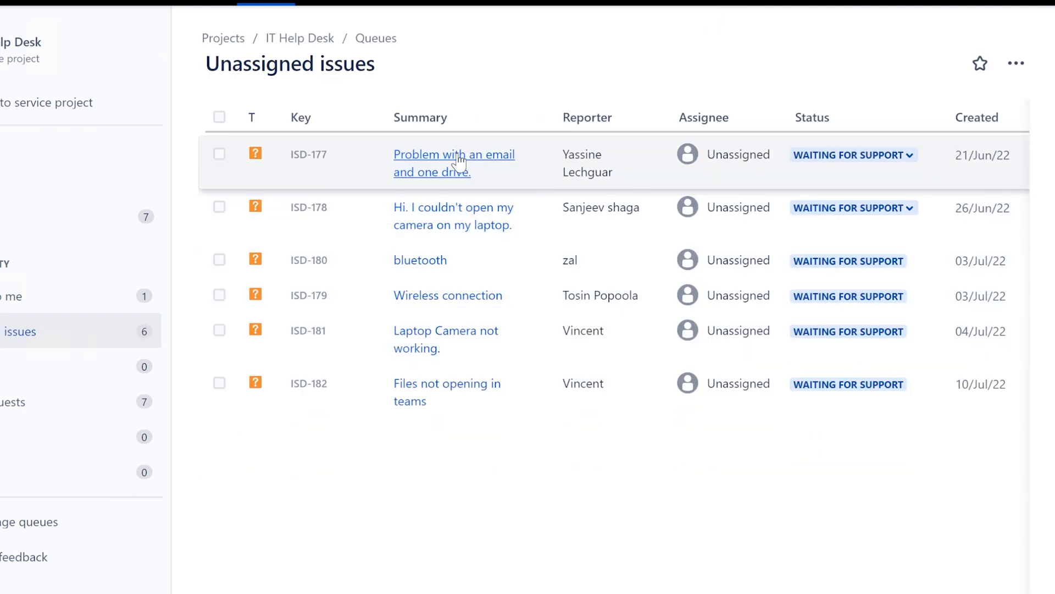